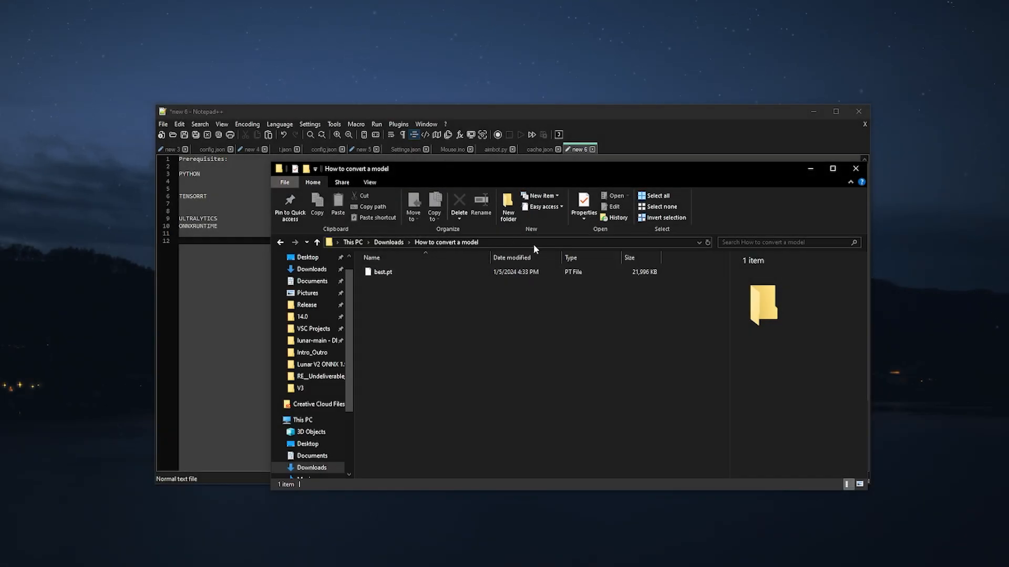
pyautogui.moveTo(521, 257)
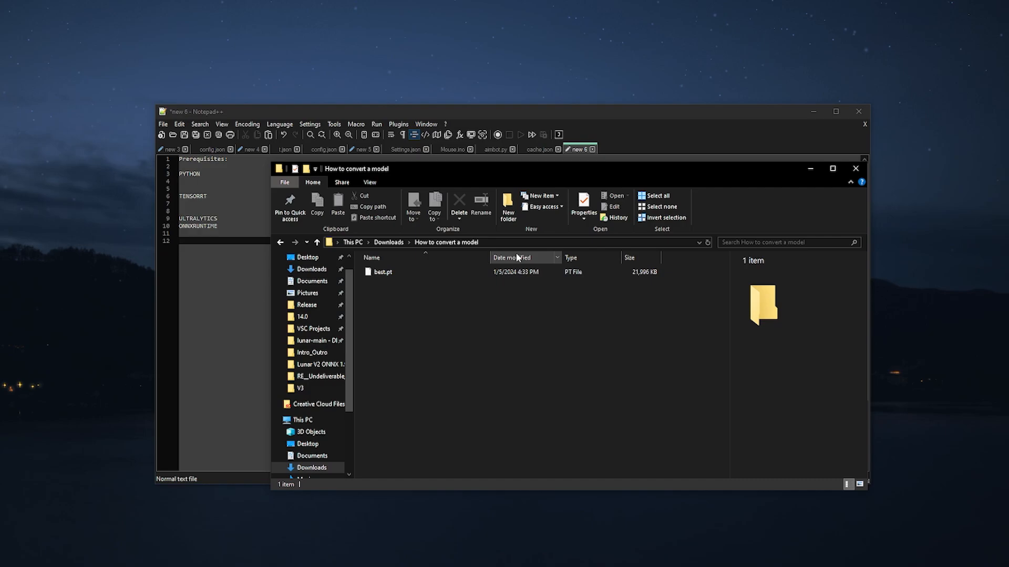
pyautogui.moveTo(571, 247)
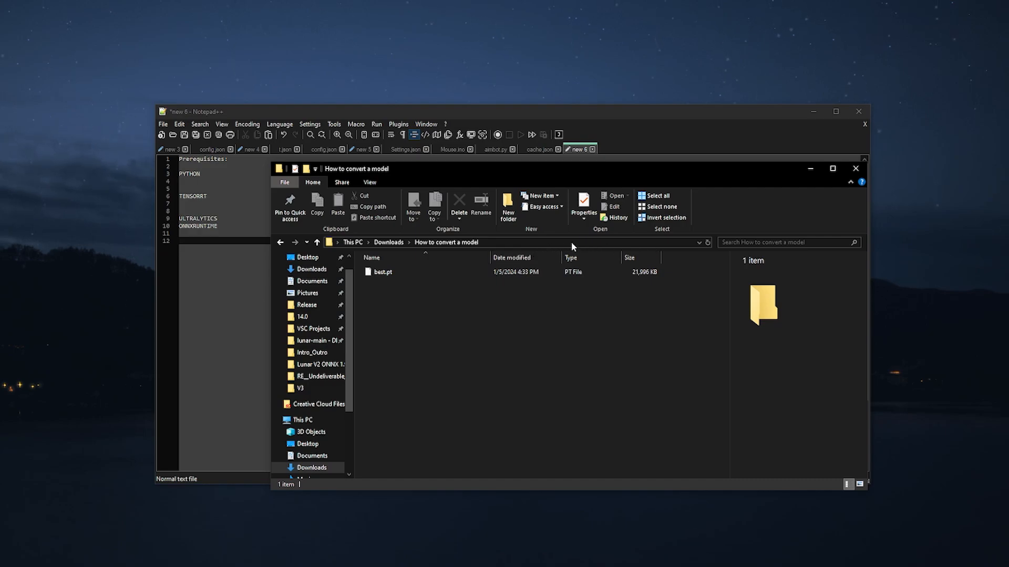
pyautogui.moveTo(593, 245)
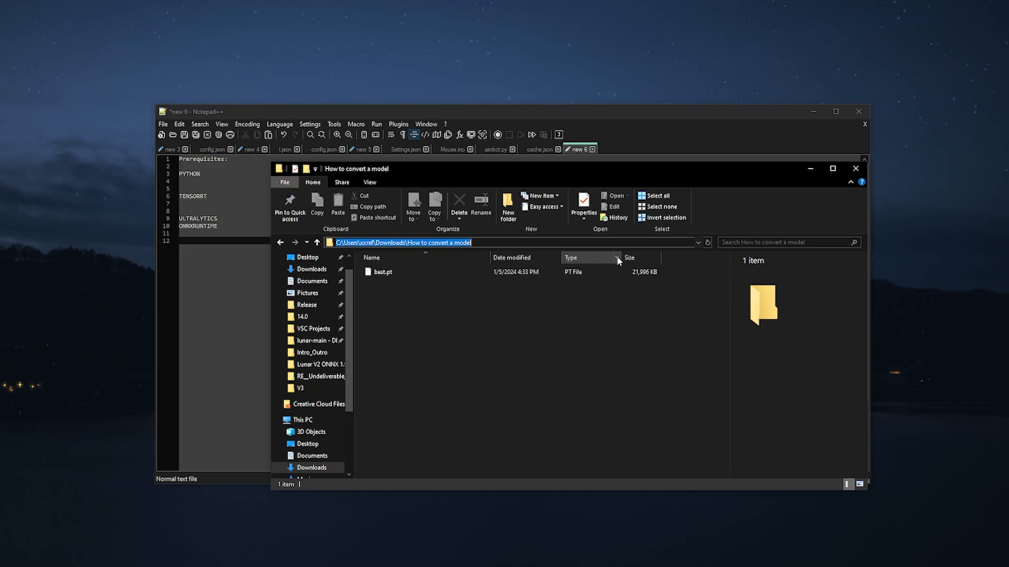
# Launch Command Prompt via cmd in the address bar of the 'How to convert a model' folder.
pyautogui.write('cmd')
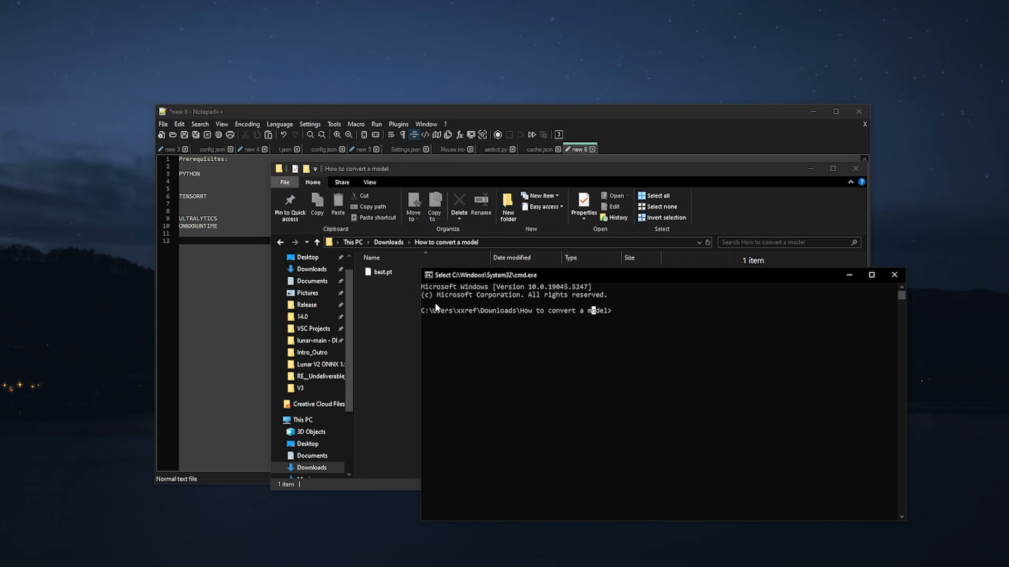
pyautogui.moveTo(649, 314)
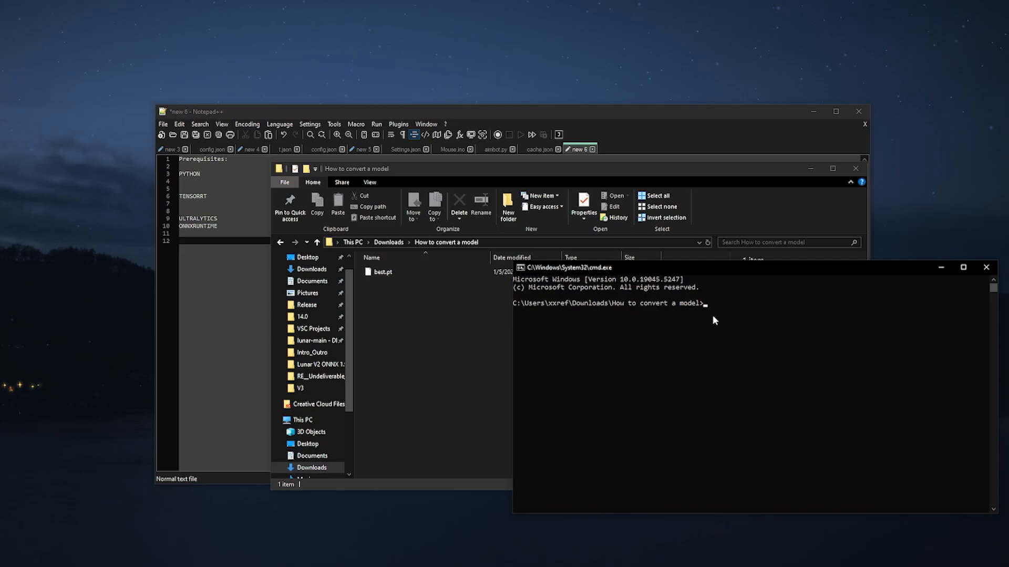
pyautogui.moveTo(460, 250)
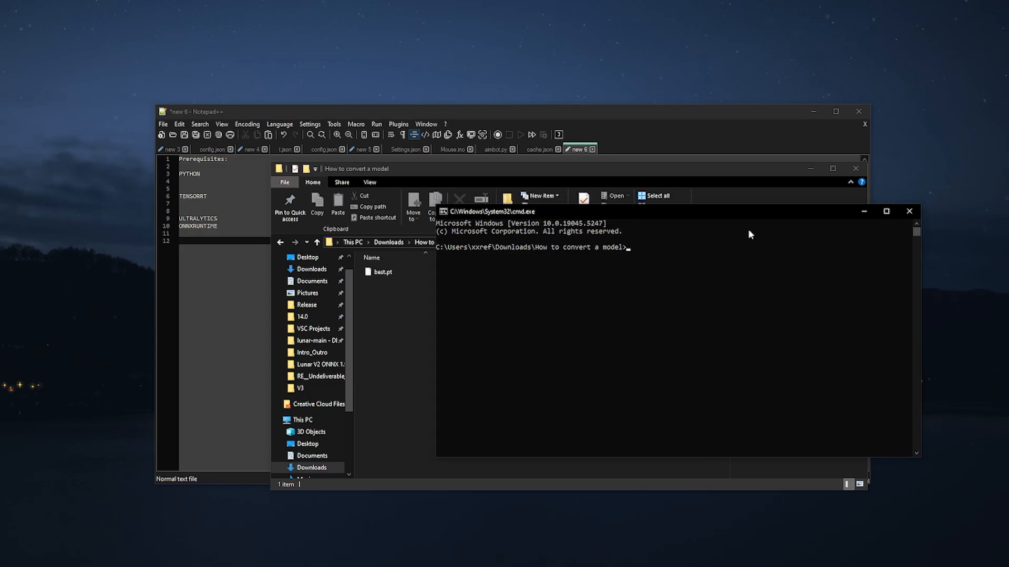
# Run pip install ultralytics and the follow-up package install, requirements reported satisfied.
pyautogui.write('pip install ultra')
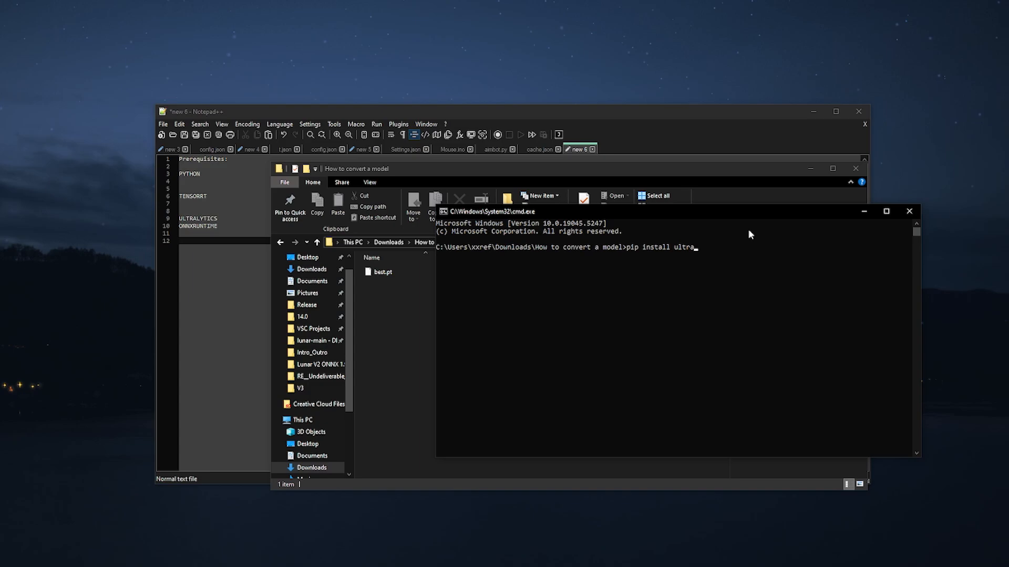
pyautogui.write('lytics')
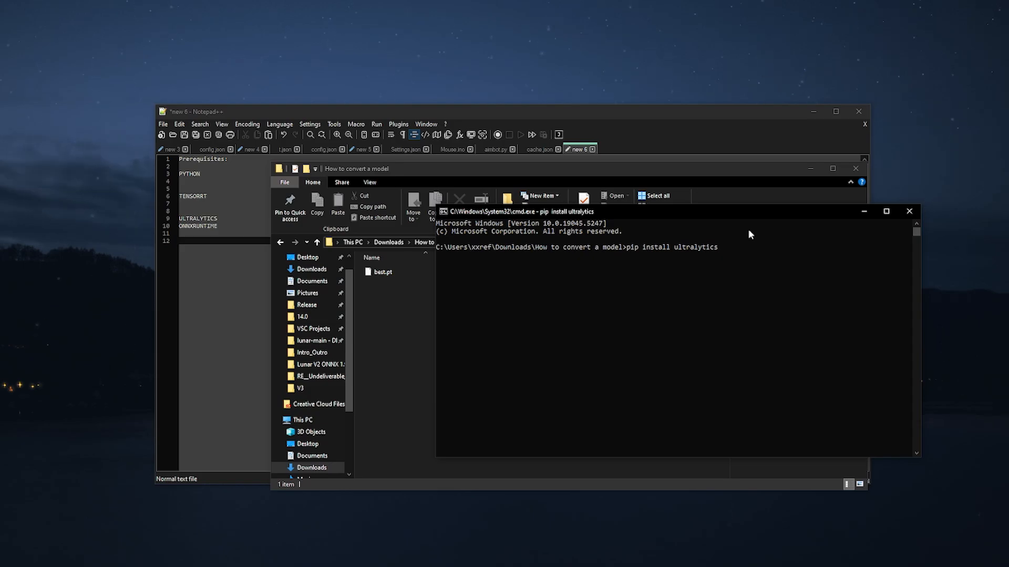
pyautogui.press('Return')
pyautogui.write('pip install o')
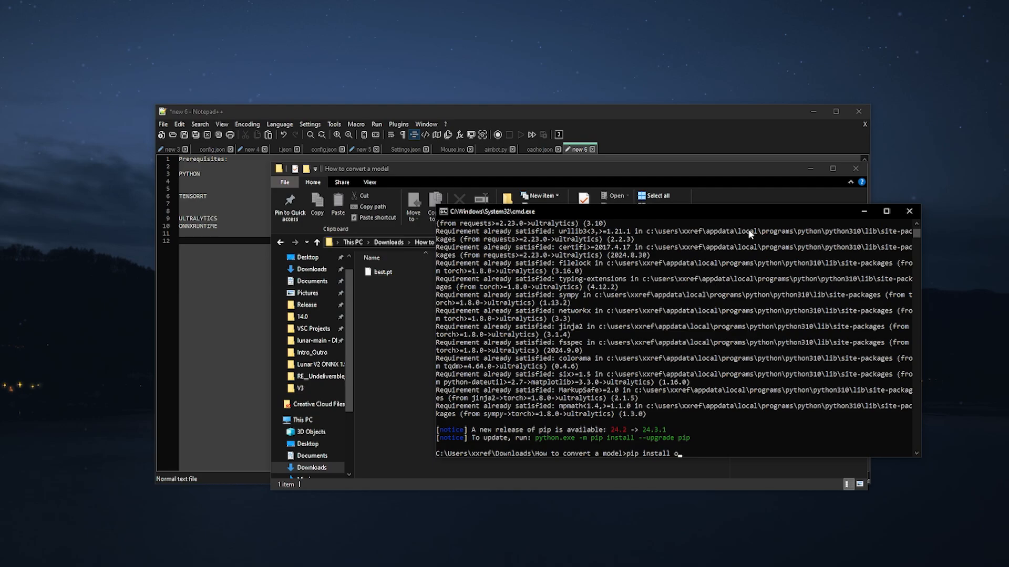
pyautogui.press('Return')
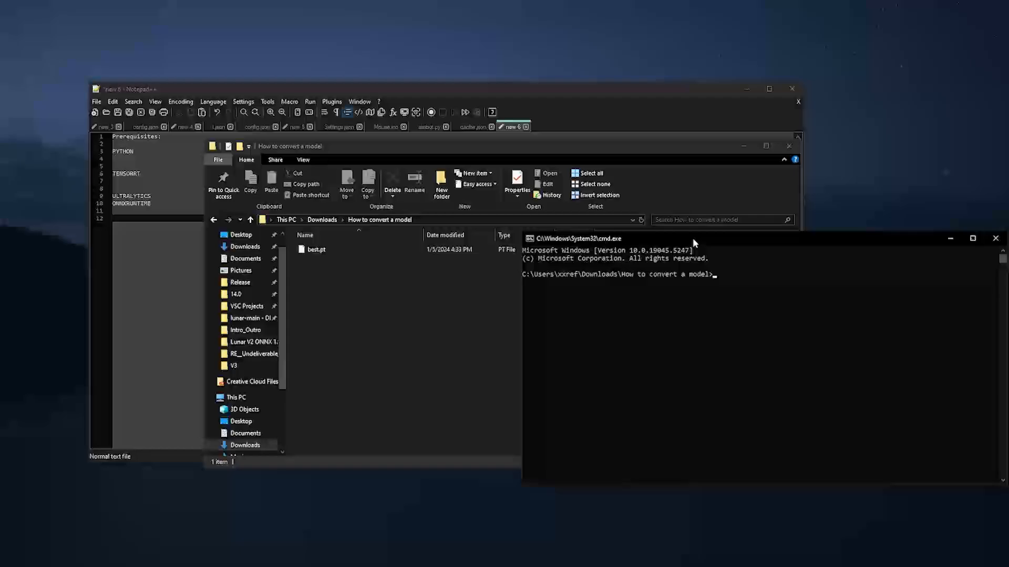
# Enter yolo export model='best.pt' format='engine' at the prompt without running it.
pyautogui.write('yolo export')
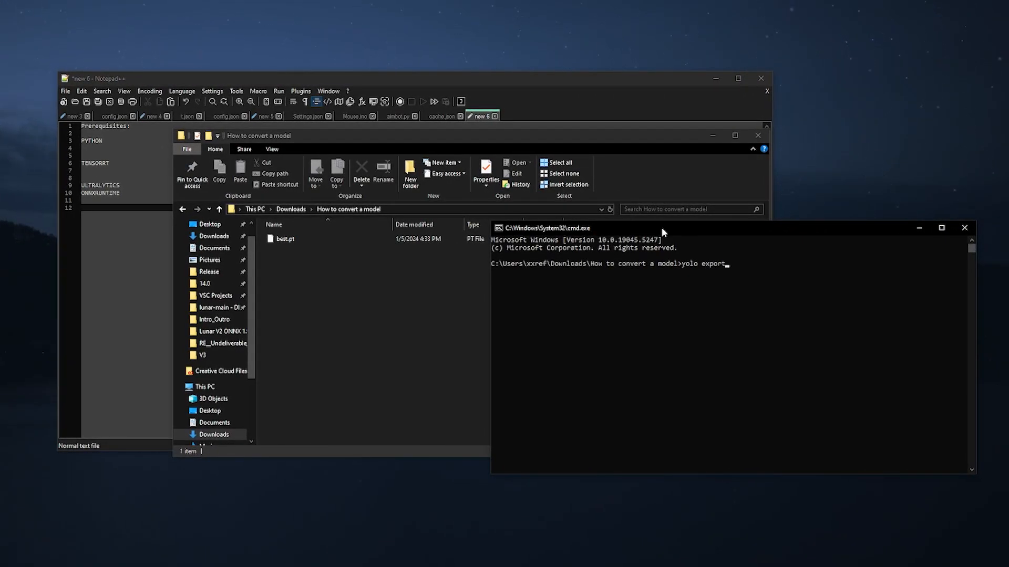
pyautogui.write('model=')
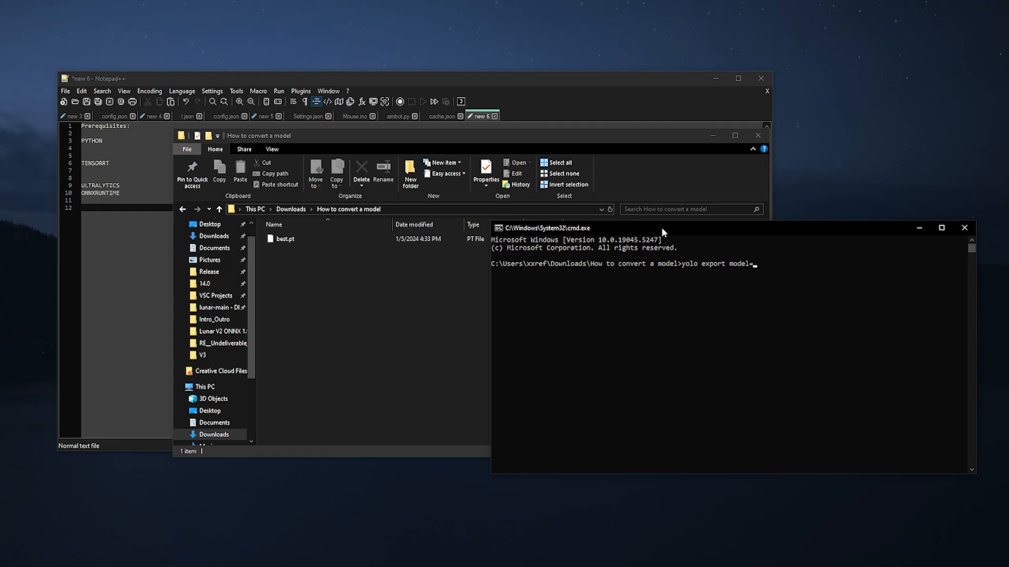
pyautogui.write("'best")
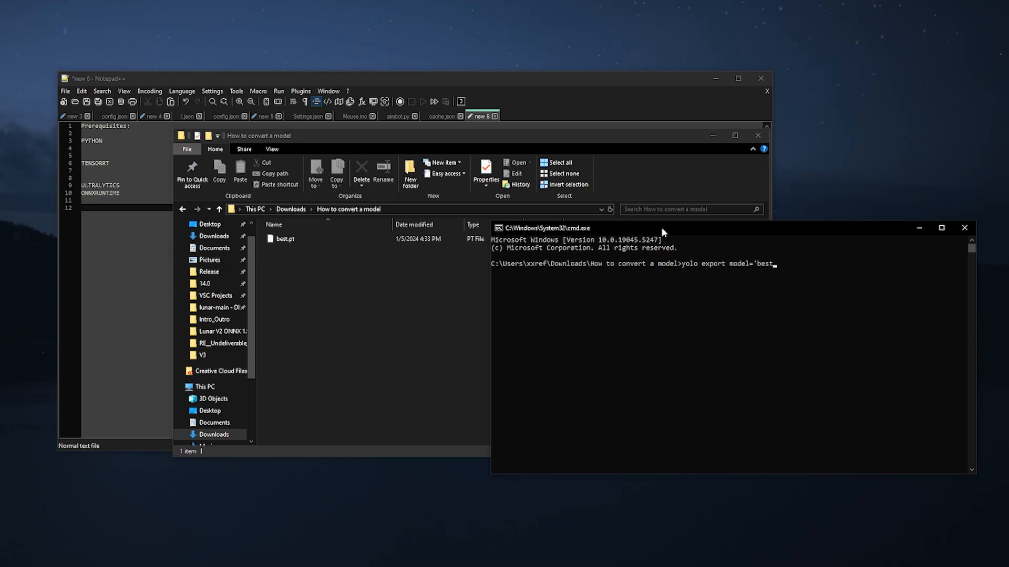
pyautogui.write(".pt'")
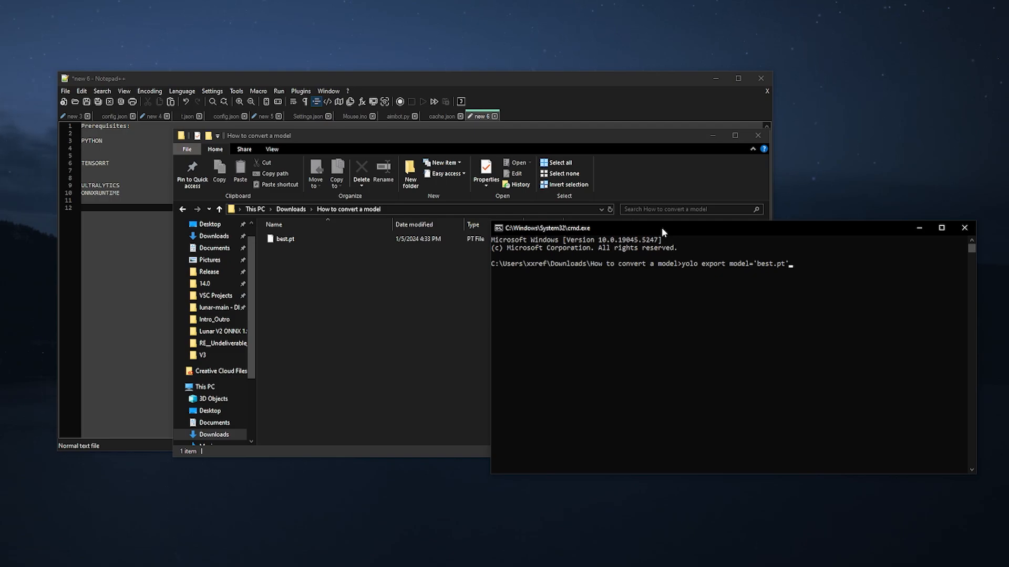
pyautogui.write('f')
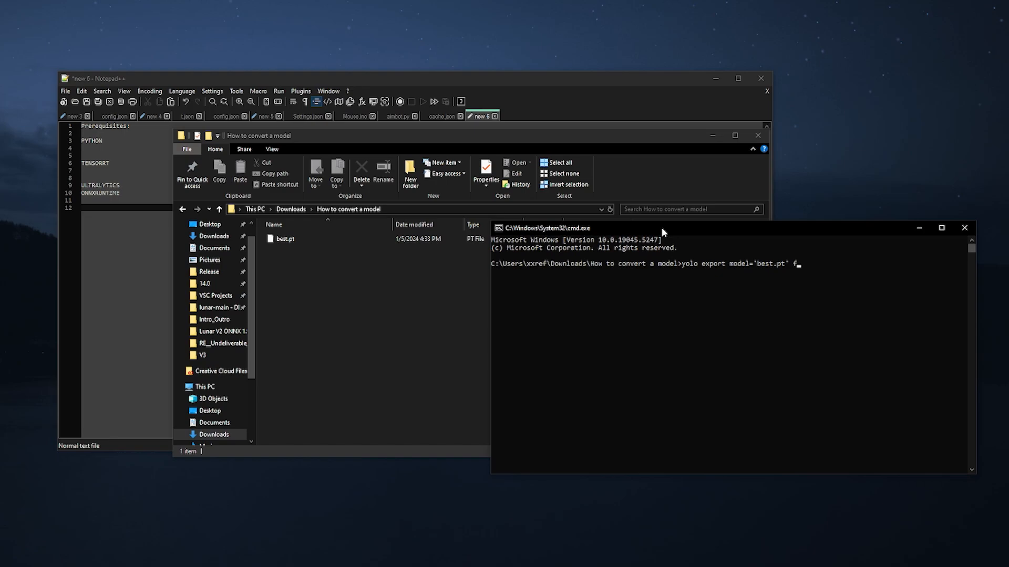
pyautogui.write("ormat='engine")
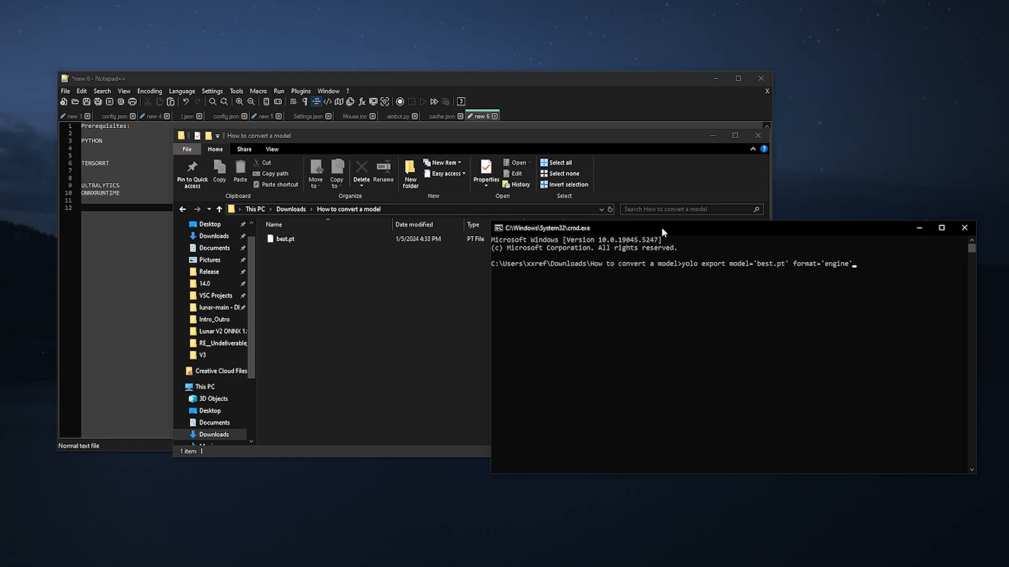
pyautogui.moveTo(770, 268)
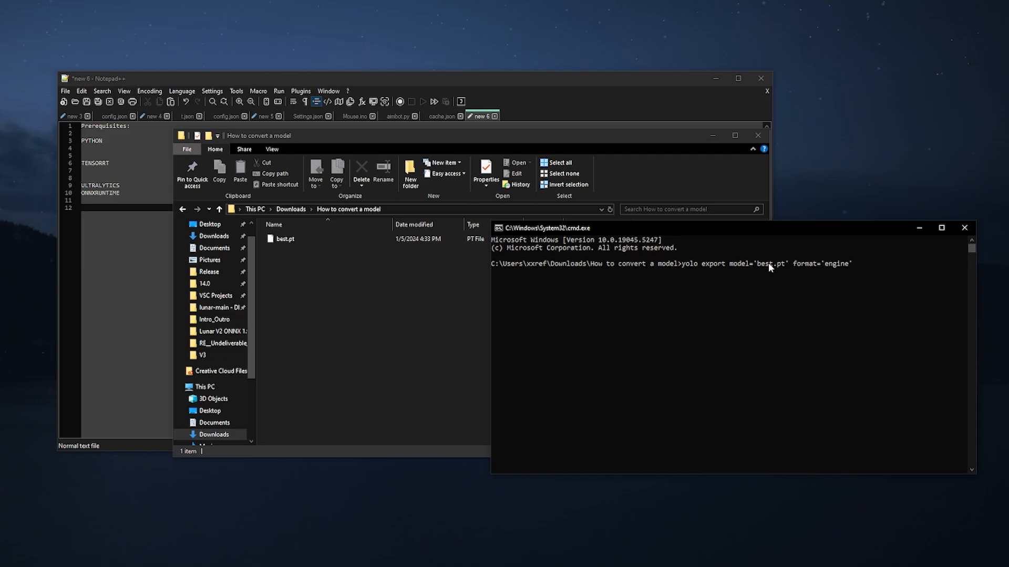
pyautogui.moveTo(764, 273)
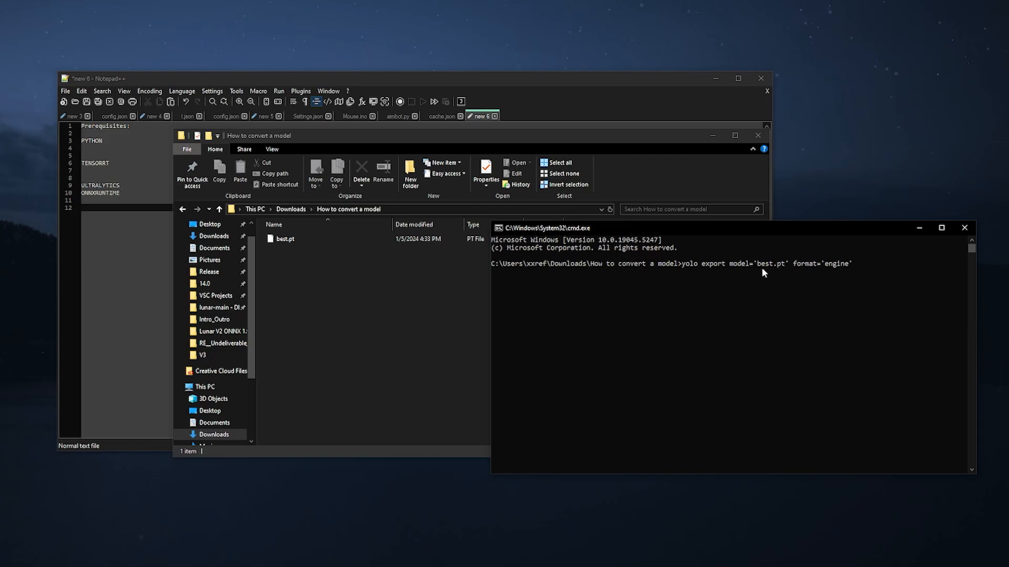
pyautogui.moveTo(834, 273)
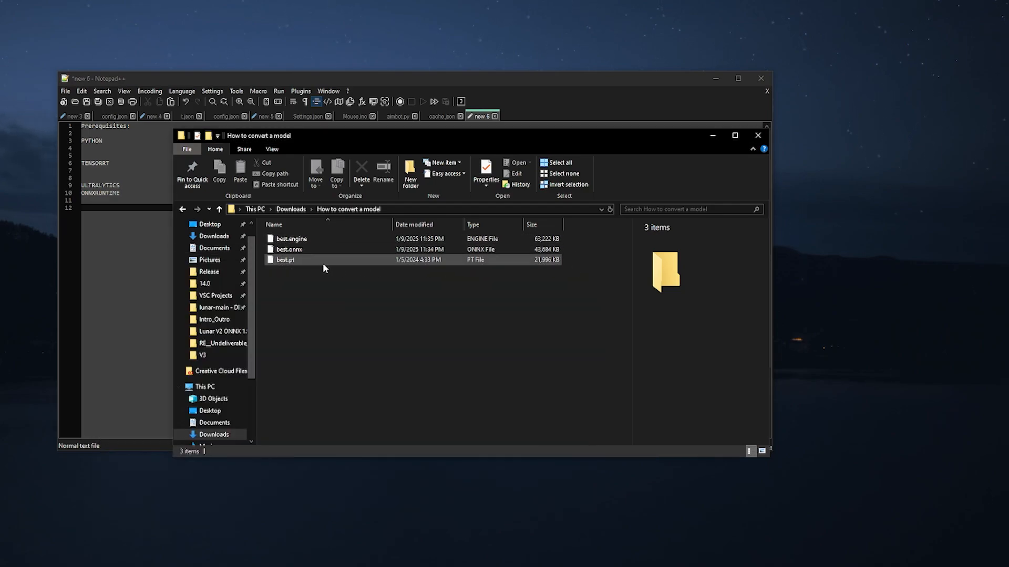
pyautogui.click(289, 249)
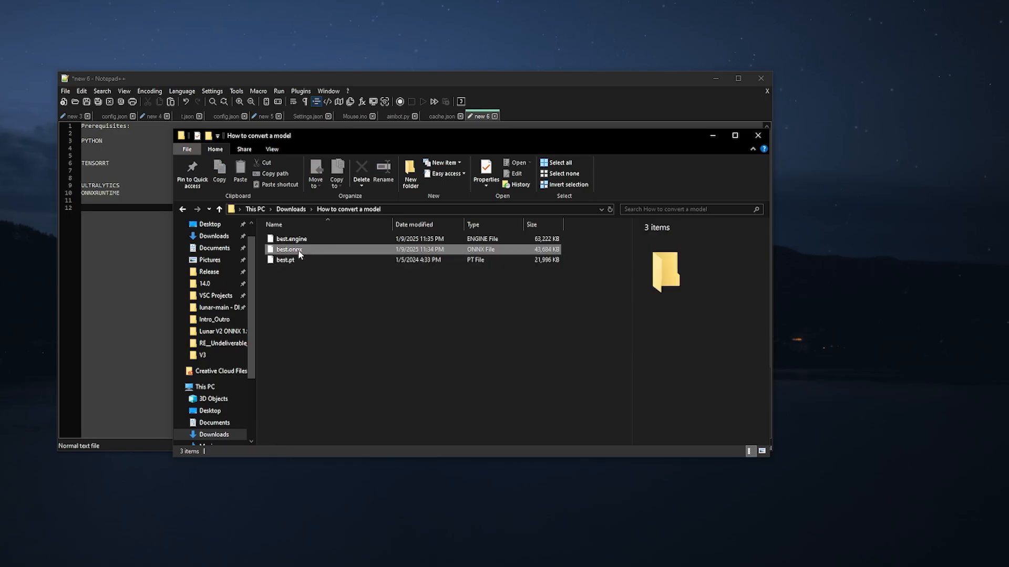
pyautogui.click(287, 249)
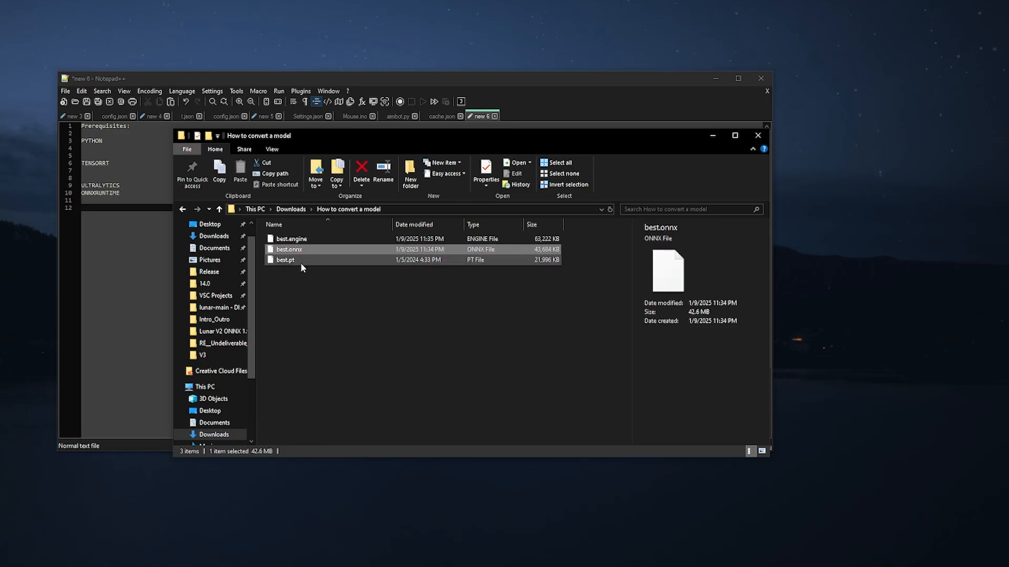
pyautogui.click(285, 259)
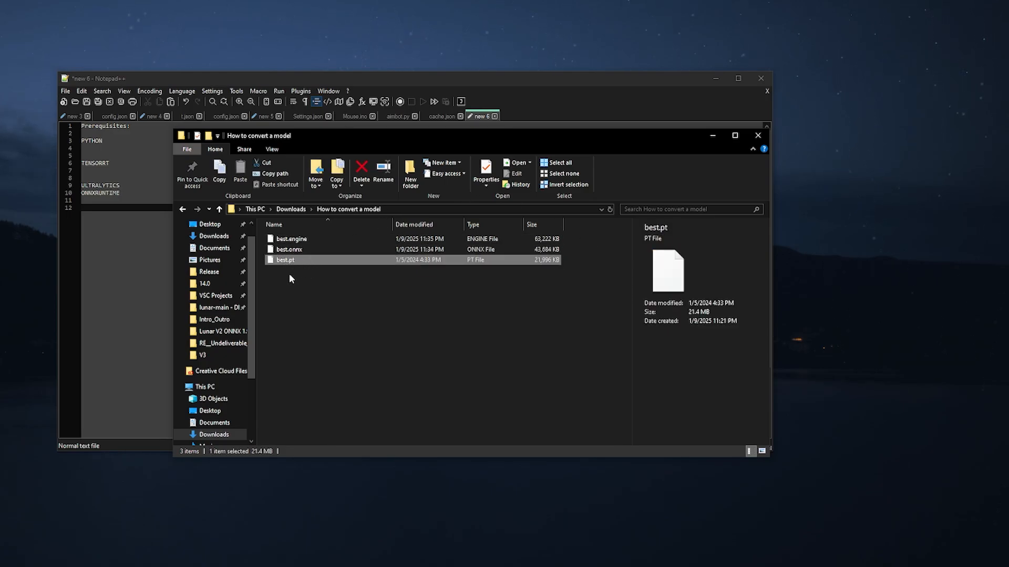
pyautogui.moveTo(305, 297)
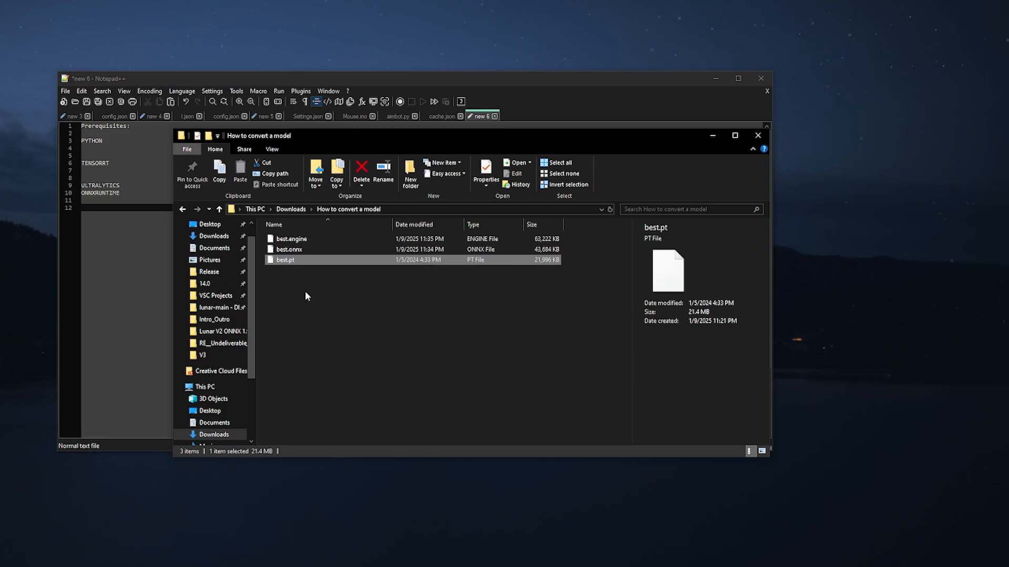
pyautogui.moveTo(291, 267)
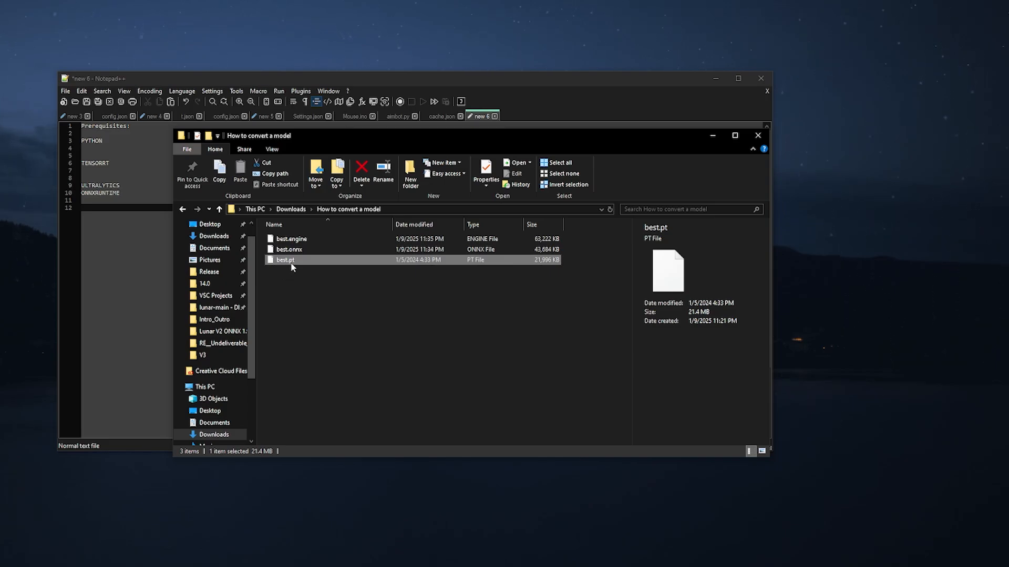
pyautogui.click(291, 239)
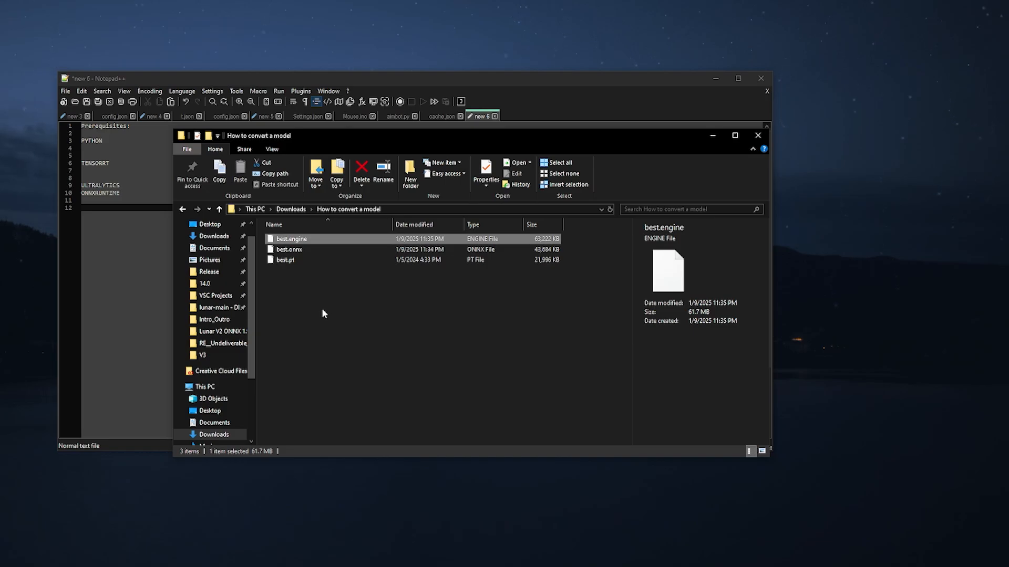
pyautogui.moveTo(306, 243)
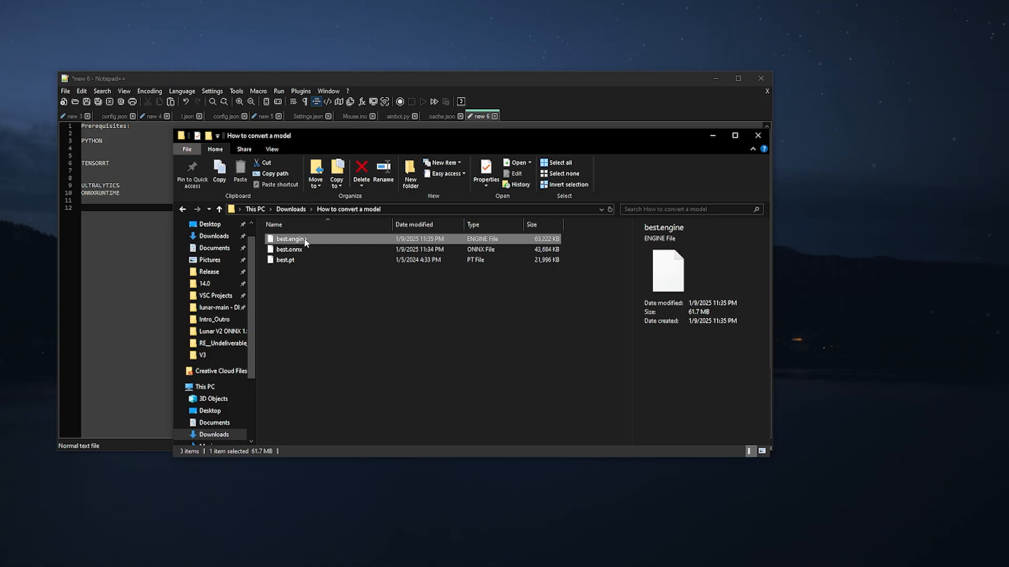
pyautogui.click(418, 321)
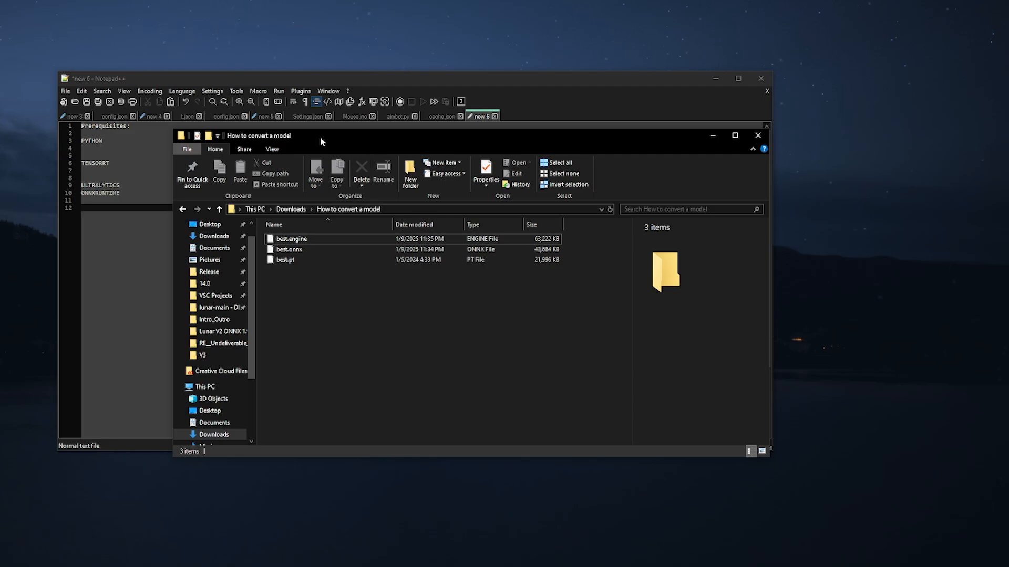